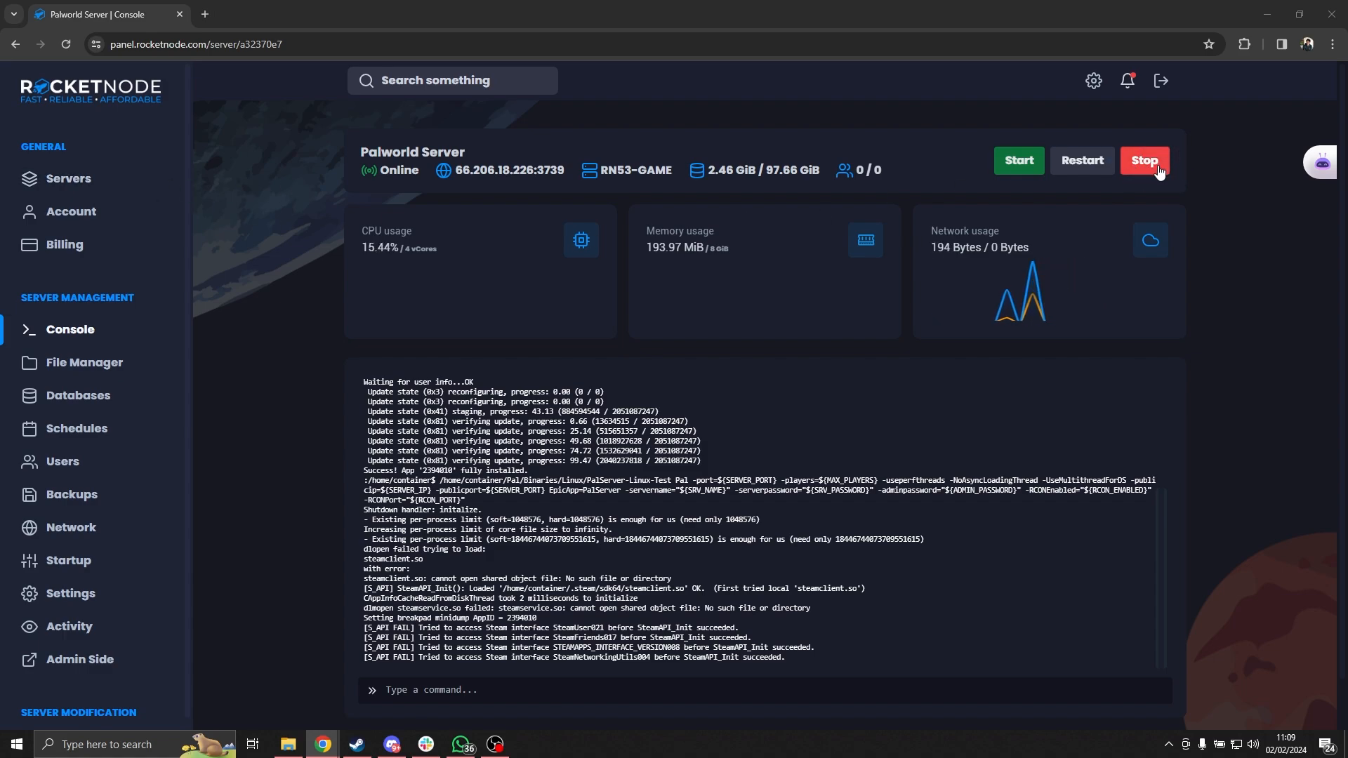
Stop the Palworld server and go to its Startup settings.
{"action": "left_click", "coordinate": [1143, 160]}
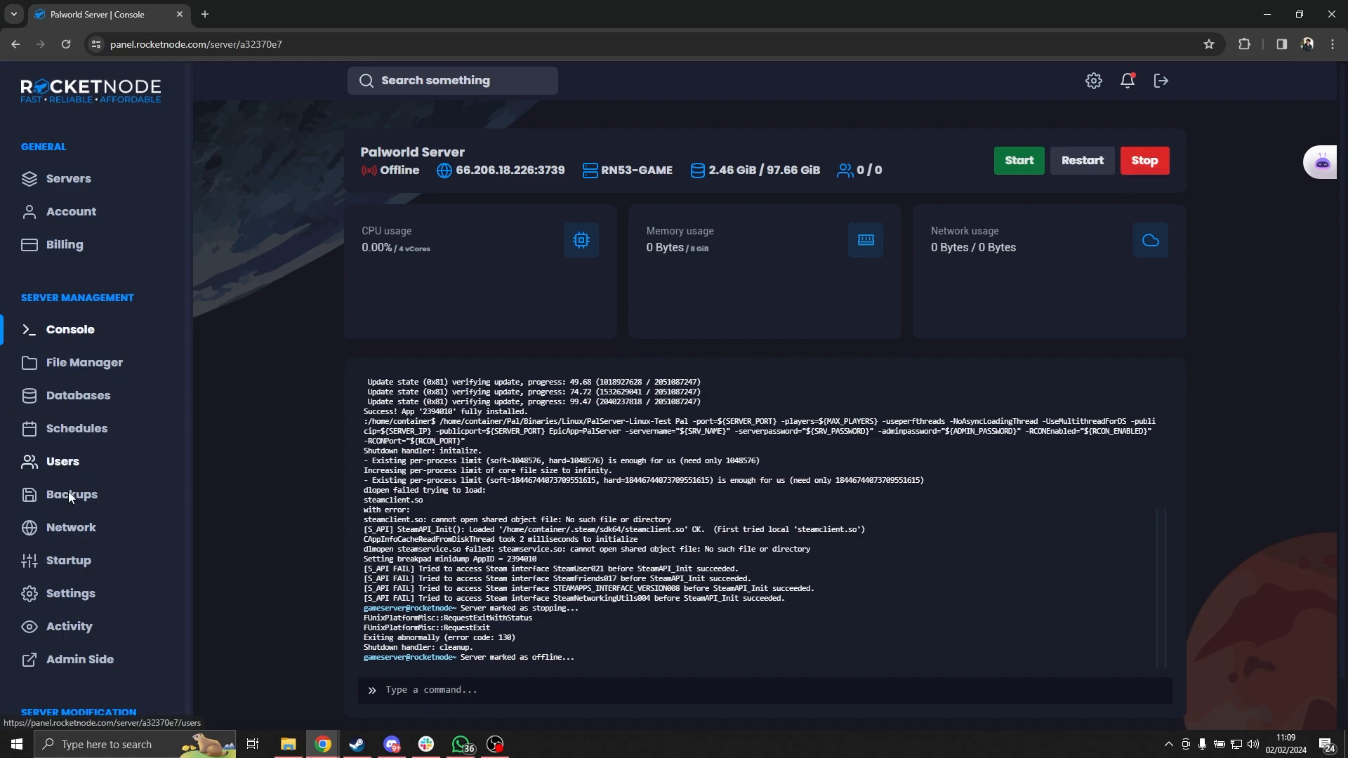
{"action": "left_click", "coordinate": [68, 561]}
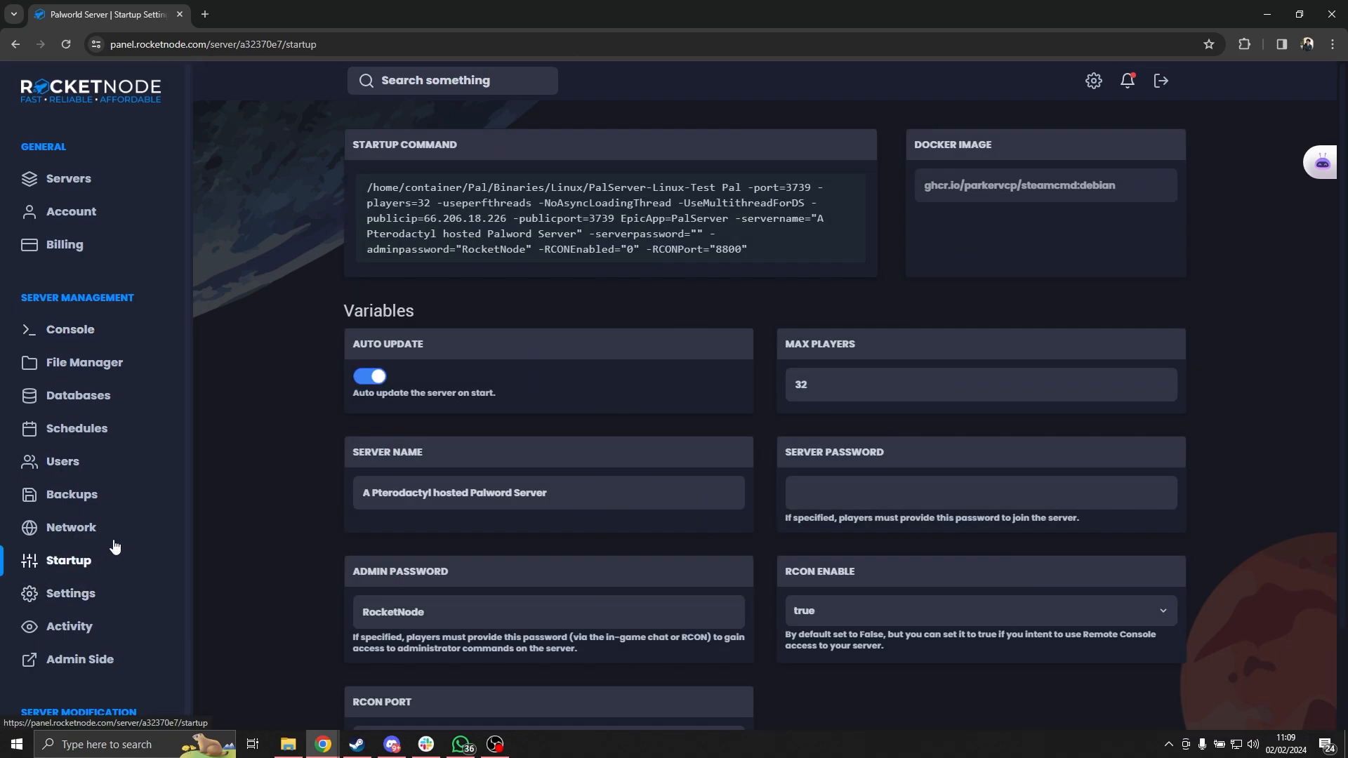
{"action": "mouse_move", "coordinate": [514, 481]}
{"action": "type", "text": "R"}
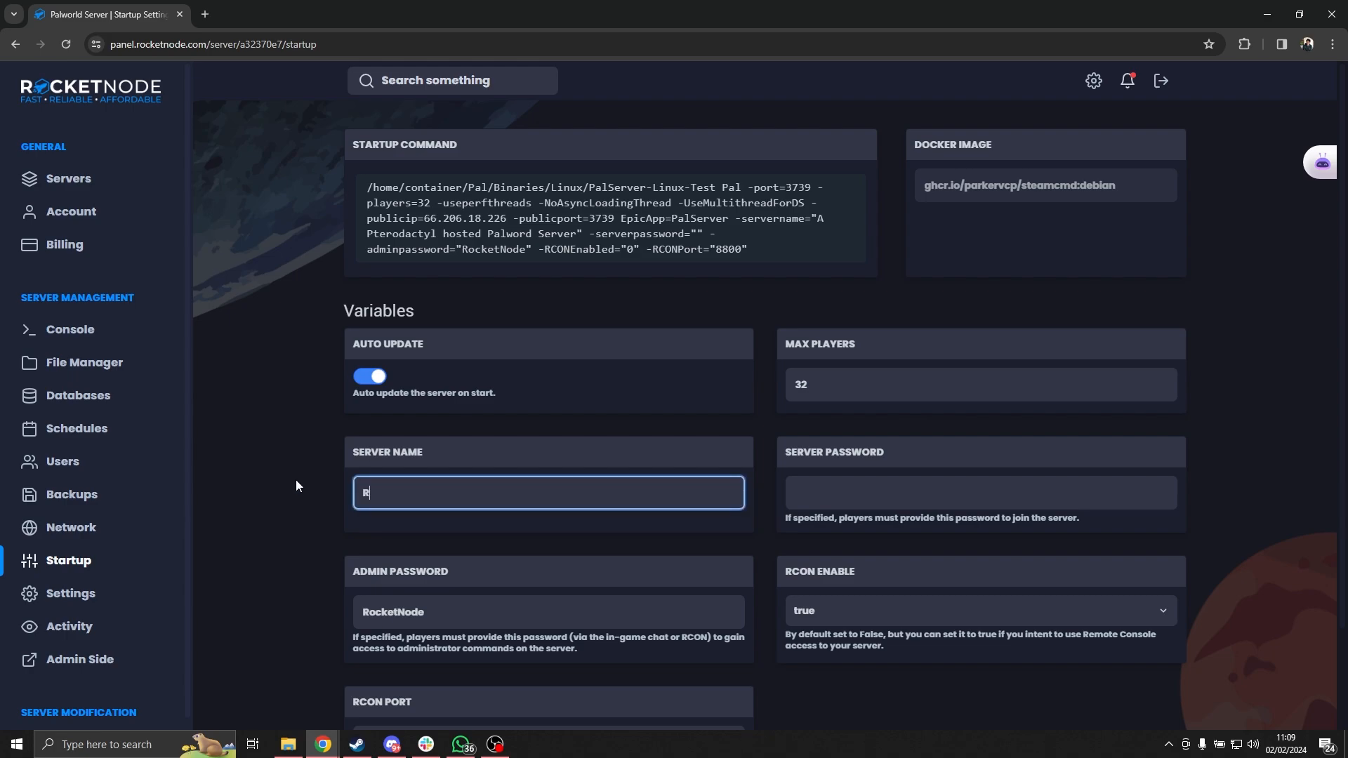
Set the Server Name variable to 'RocketNode Tutorial Server' so the startup command uses it.
{"action": "type", "text": "ocketNode Tutorial Server"}
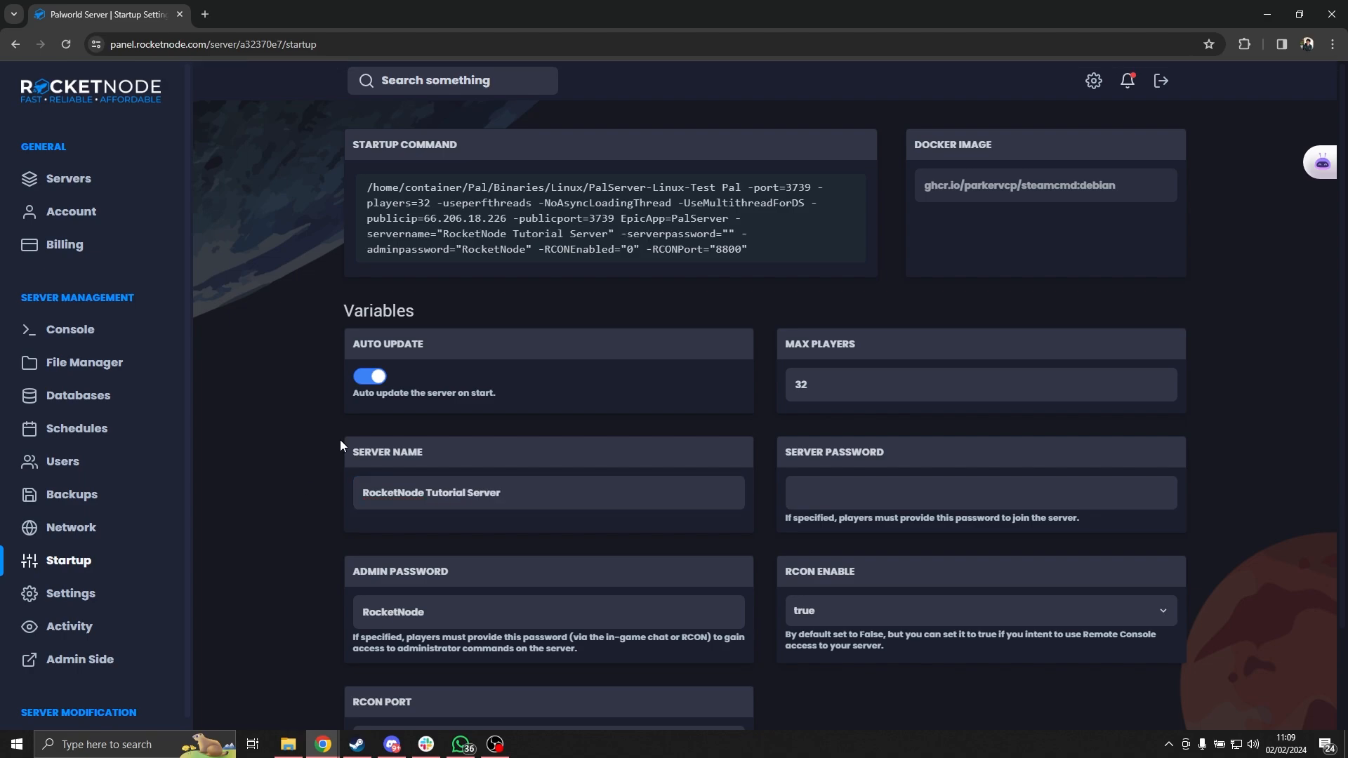
{"action": "mouse_move", "coordinate": [70, 328]}
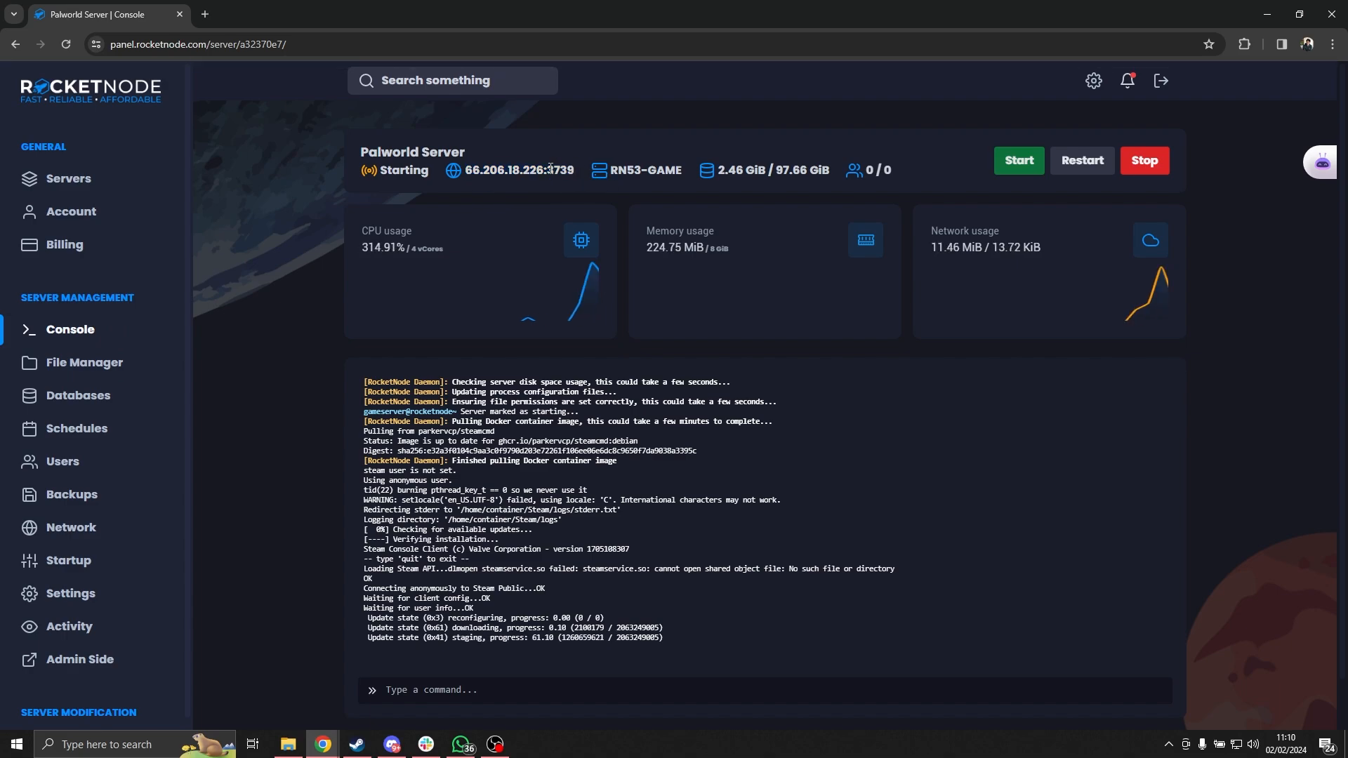
Copy the server's IP and port, then enter Palworld's dedicated server browser.
{"action": "double_click", "coordinate": [518, 170]}
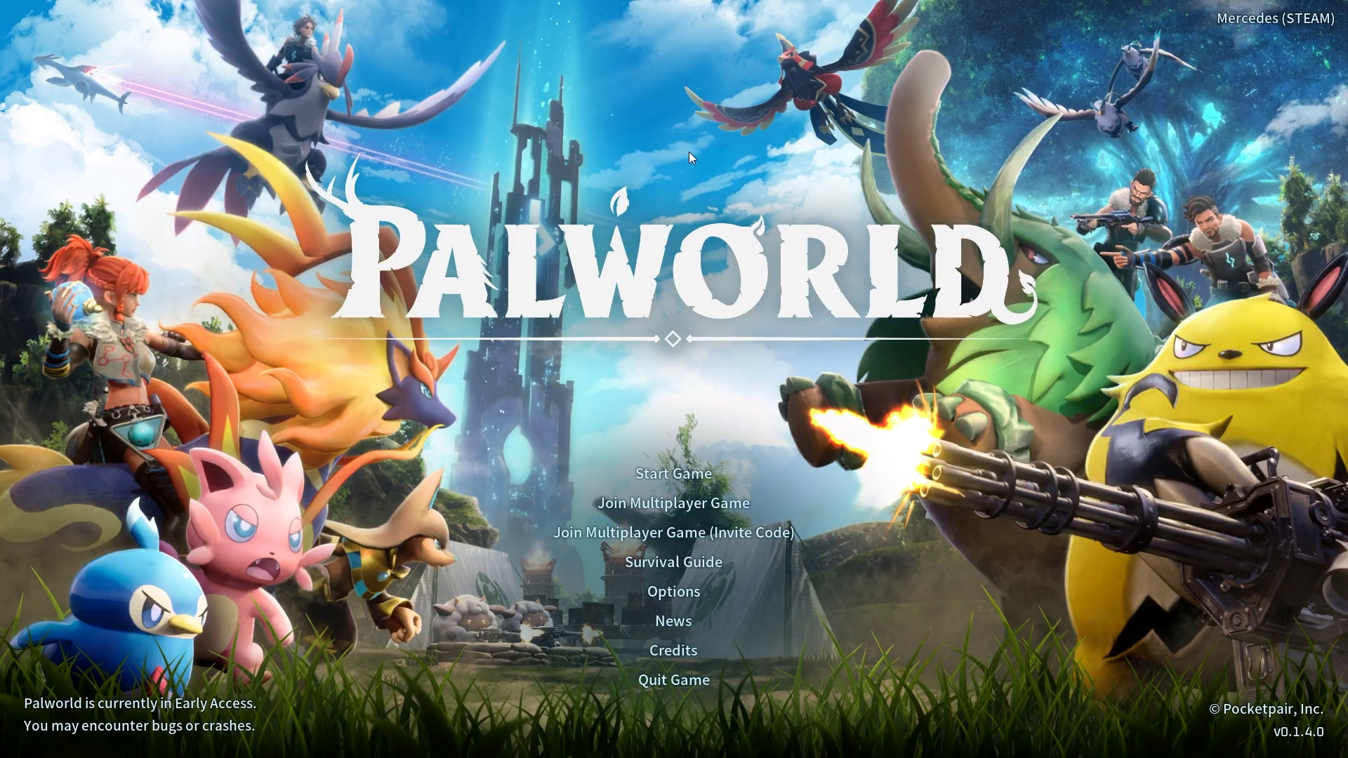
{"action": "mouse_move", "coordinate": [692, 503]}
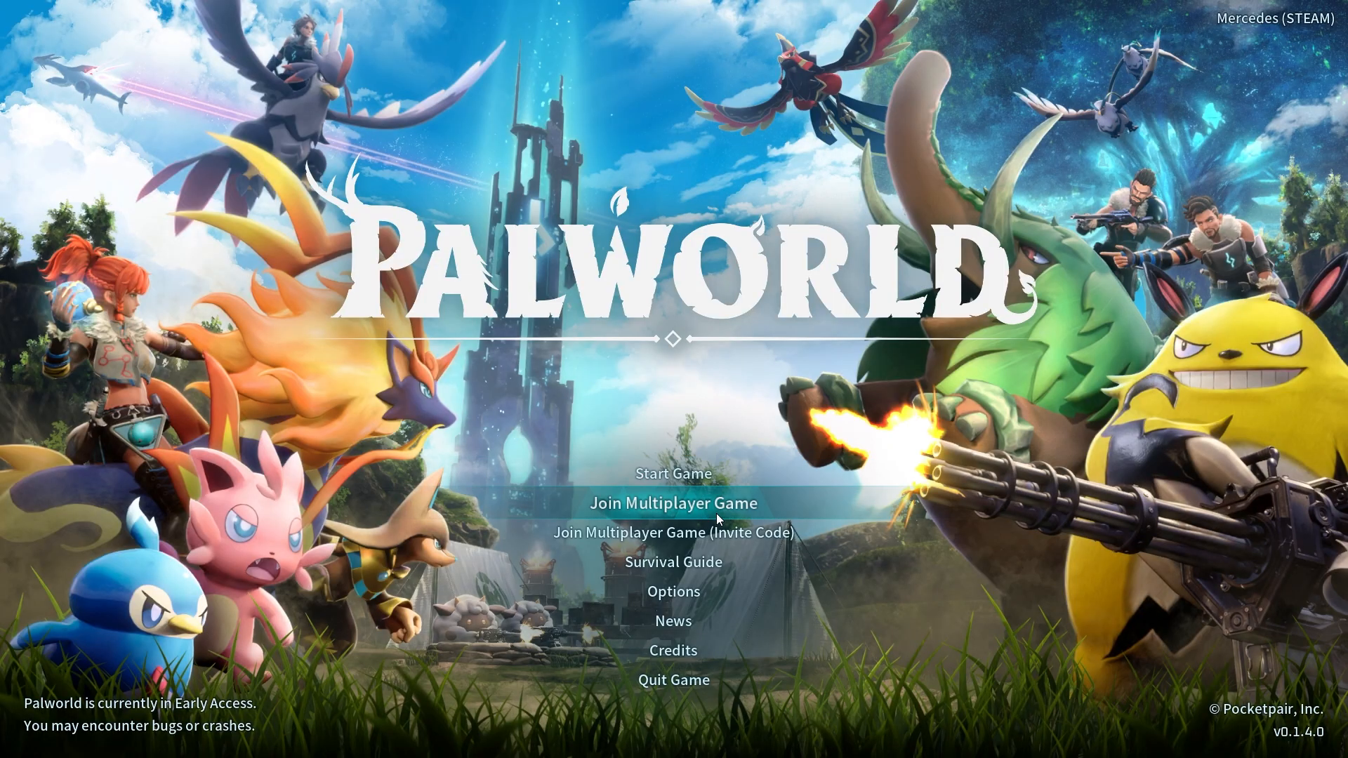
{"action": "left_click", "coordinate": [672, 502]}
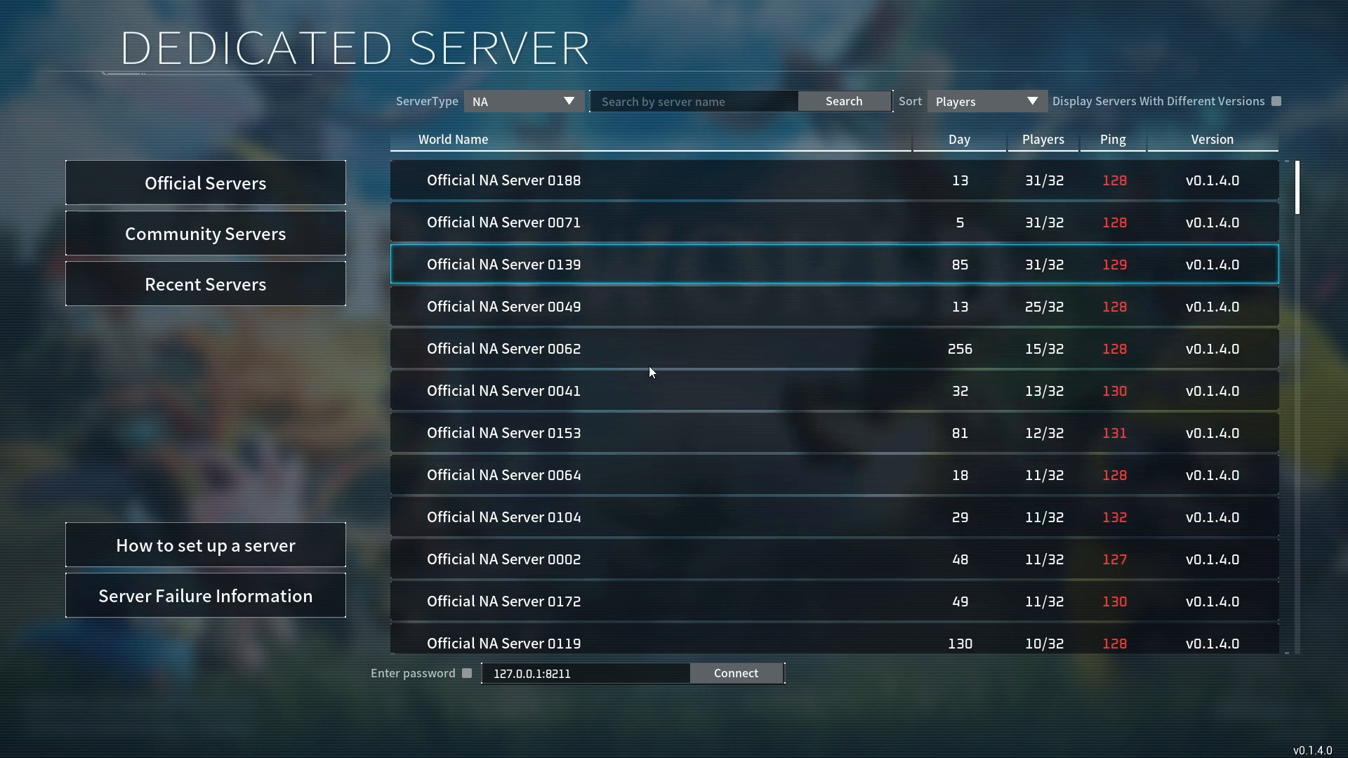
Set ServerType to EU and connect to 66.206.18.226:3739.
{"action": "type", "text": "Rocke"}
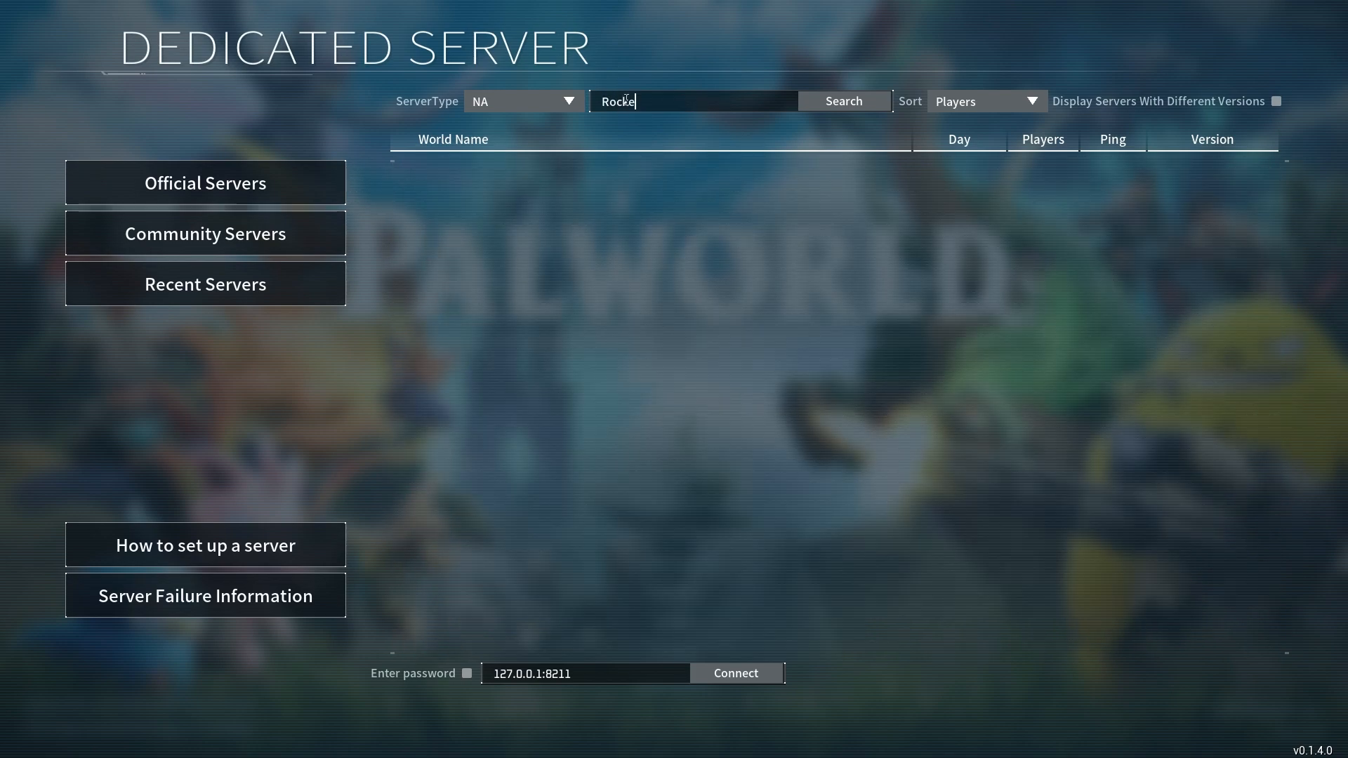
{"action": "left_click", "coordinate": [521, 101]}
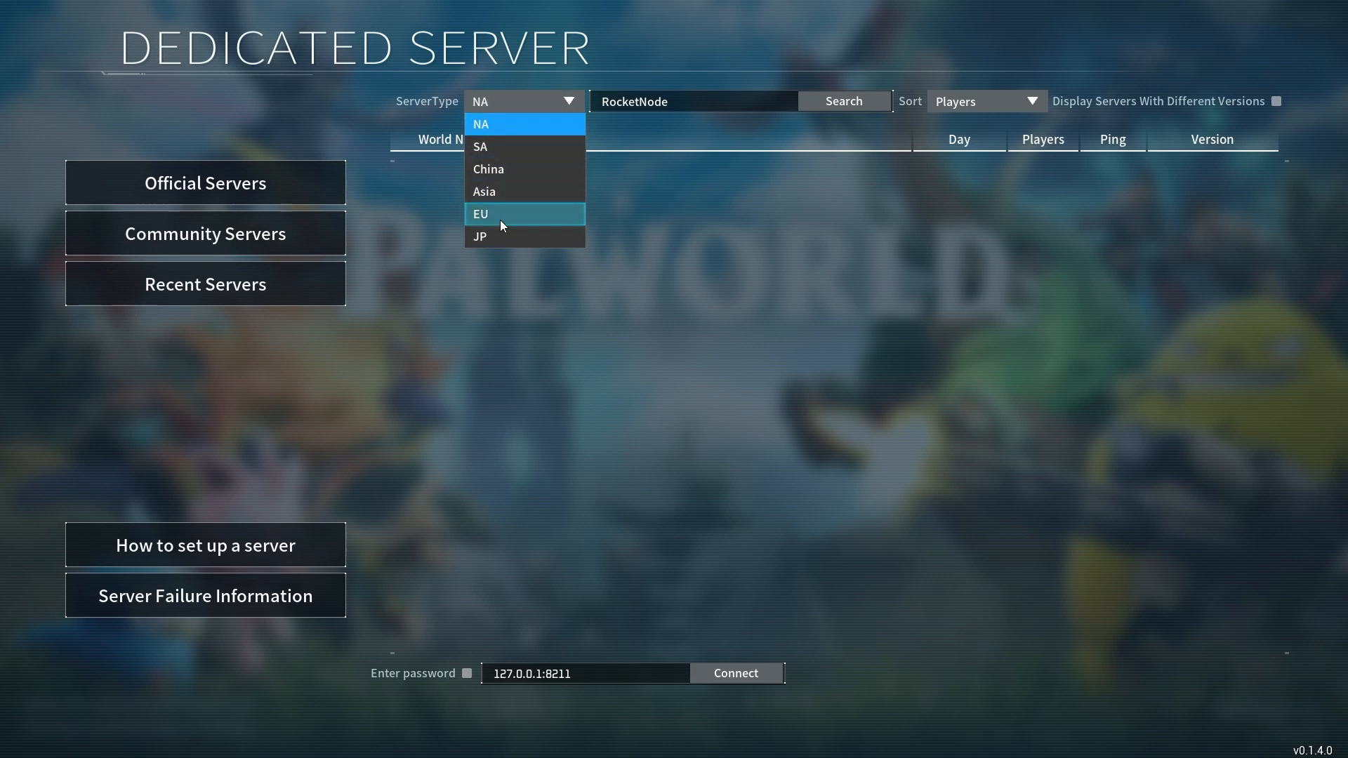
{"action": "left_click", "coordinate": [480, 214]}
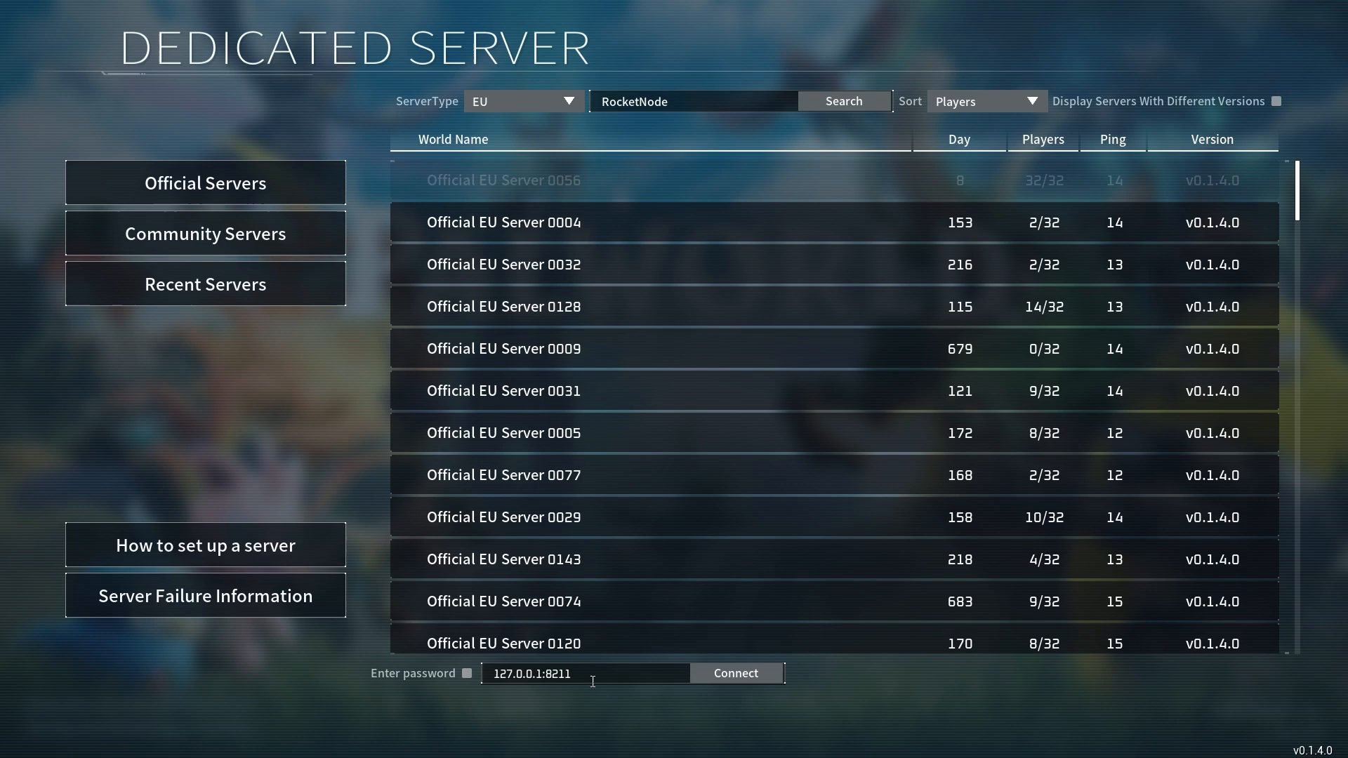
{"action": "type", "text": "66.206.18.226:3739"}
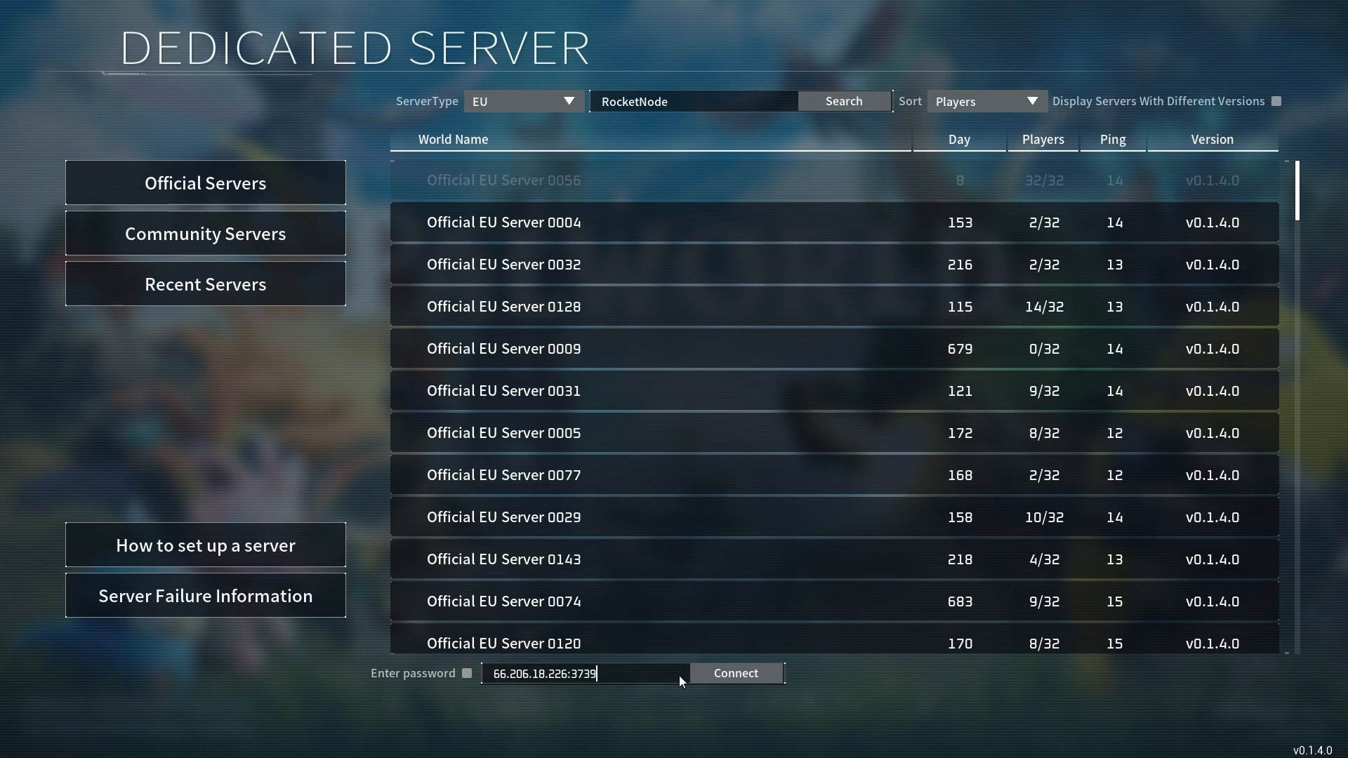
{"action": "left_click", "coordinate": [734, 673]}
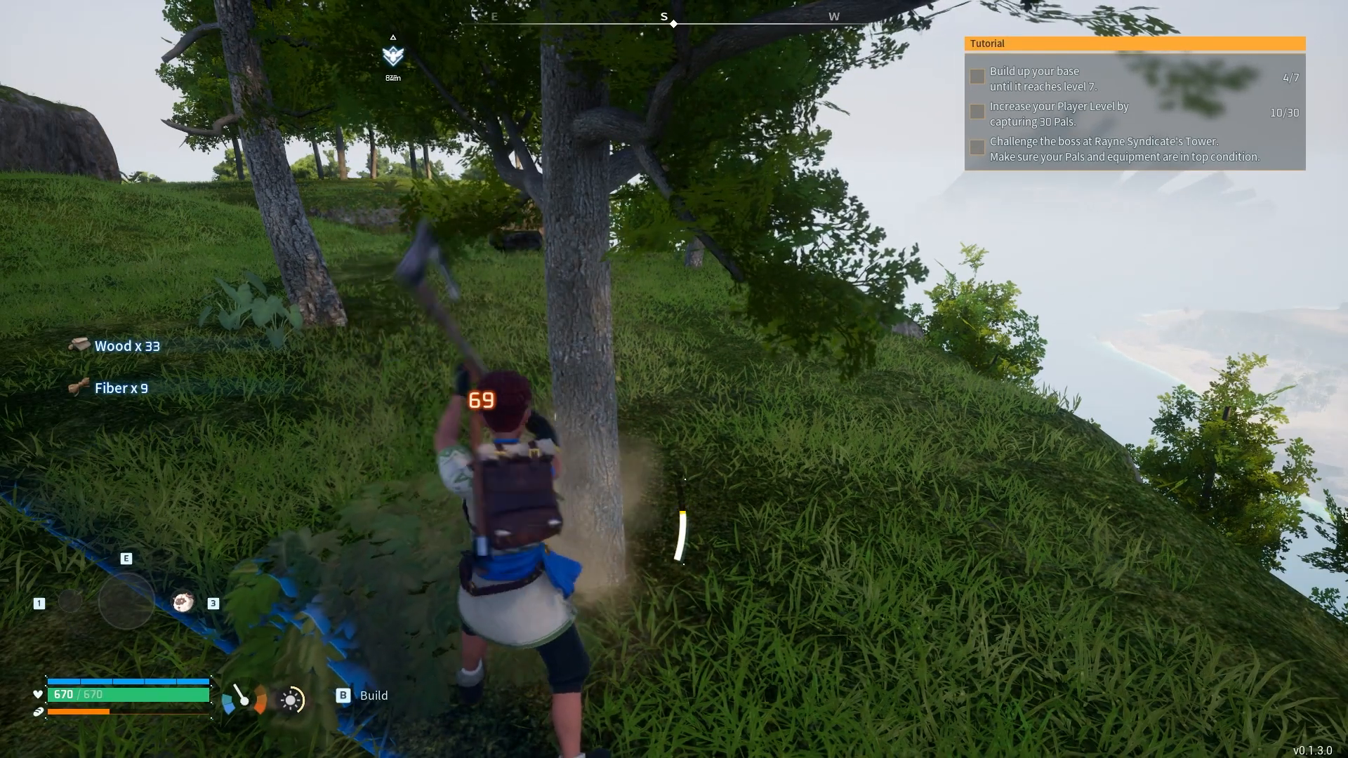